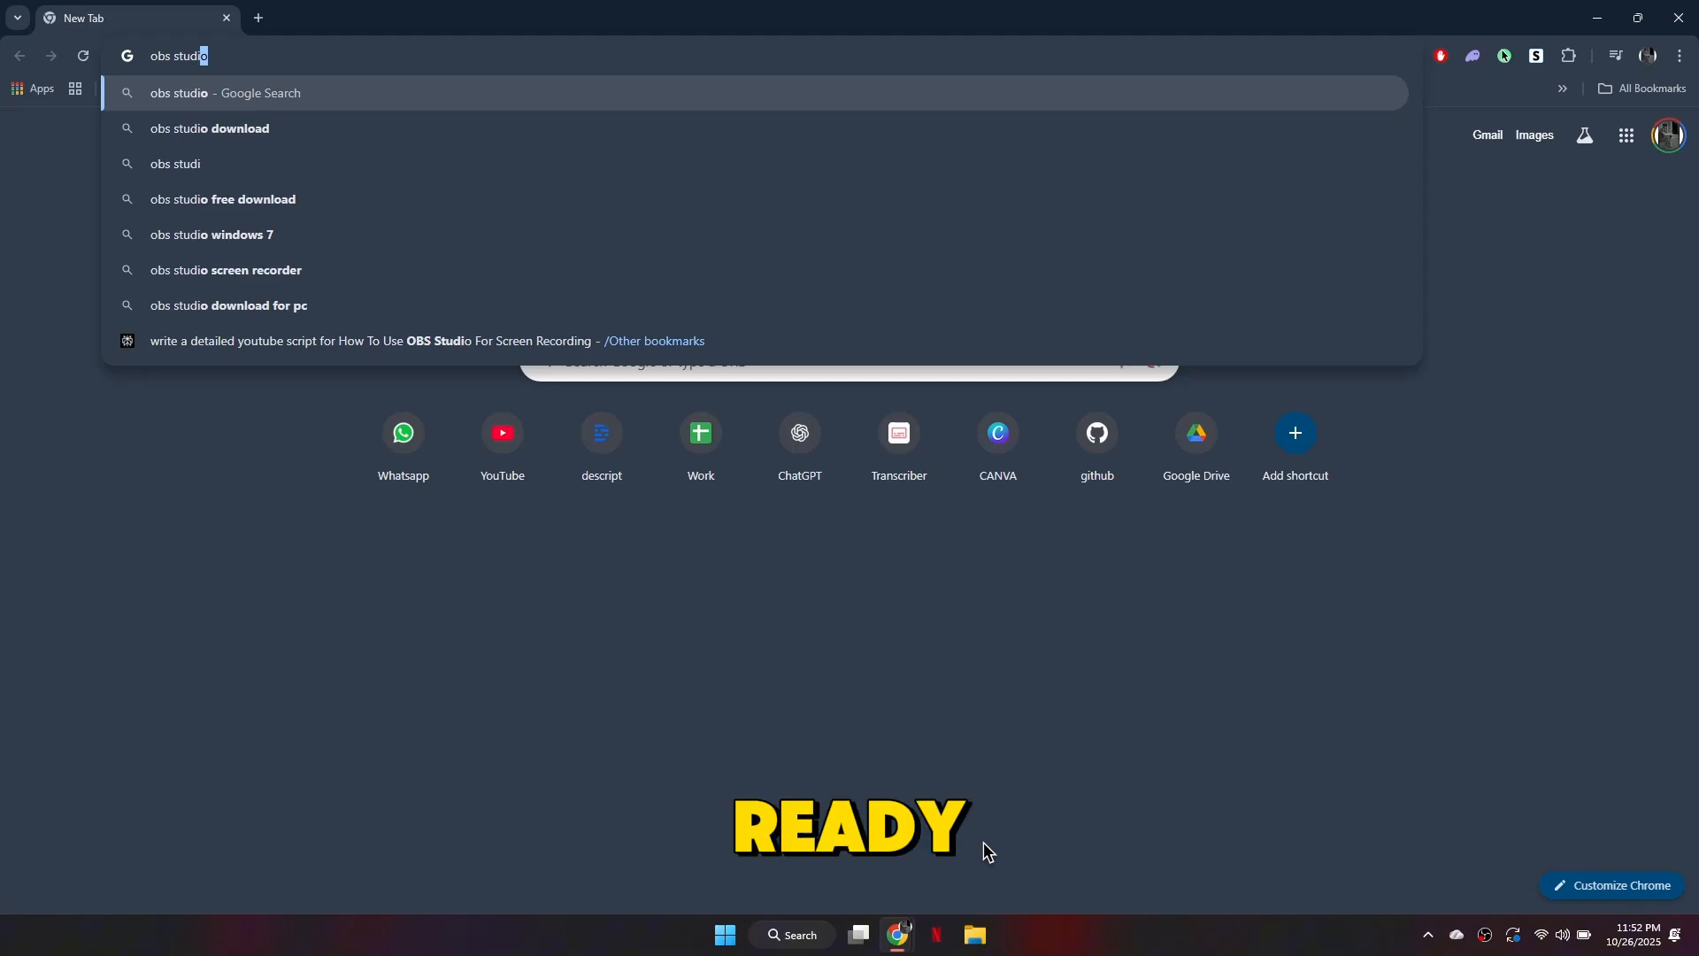
Step: Search for 'obs studio' and go to the official obsproject.com website
{"action": "key", "text": "Enter"}
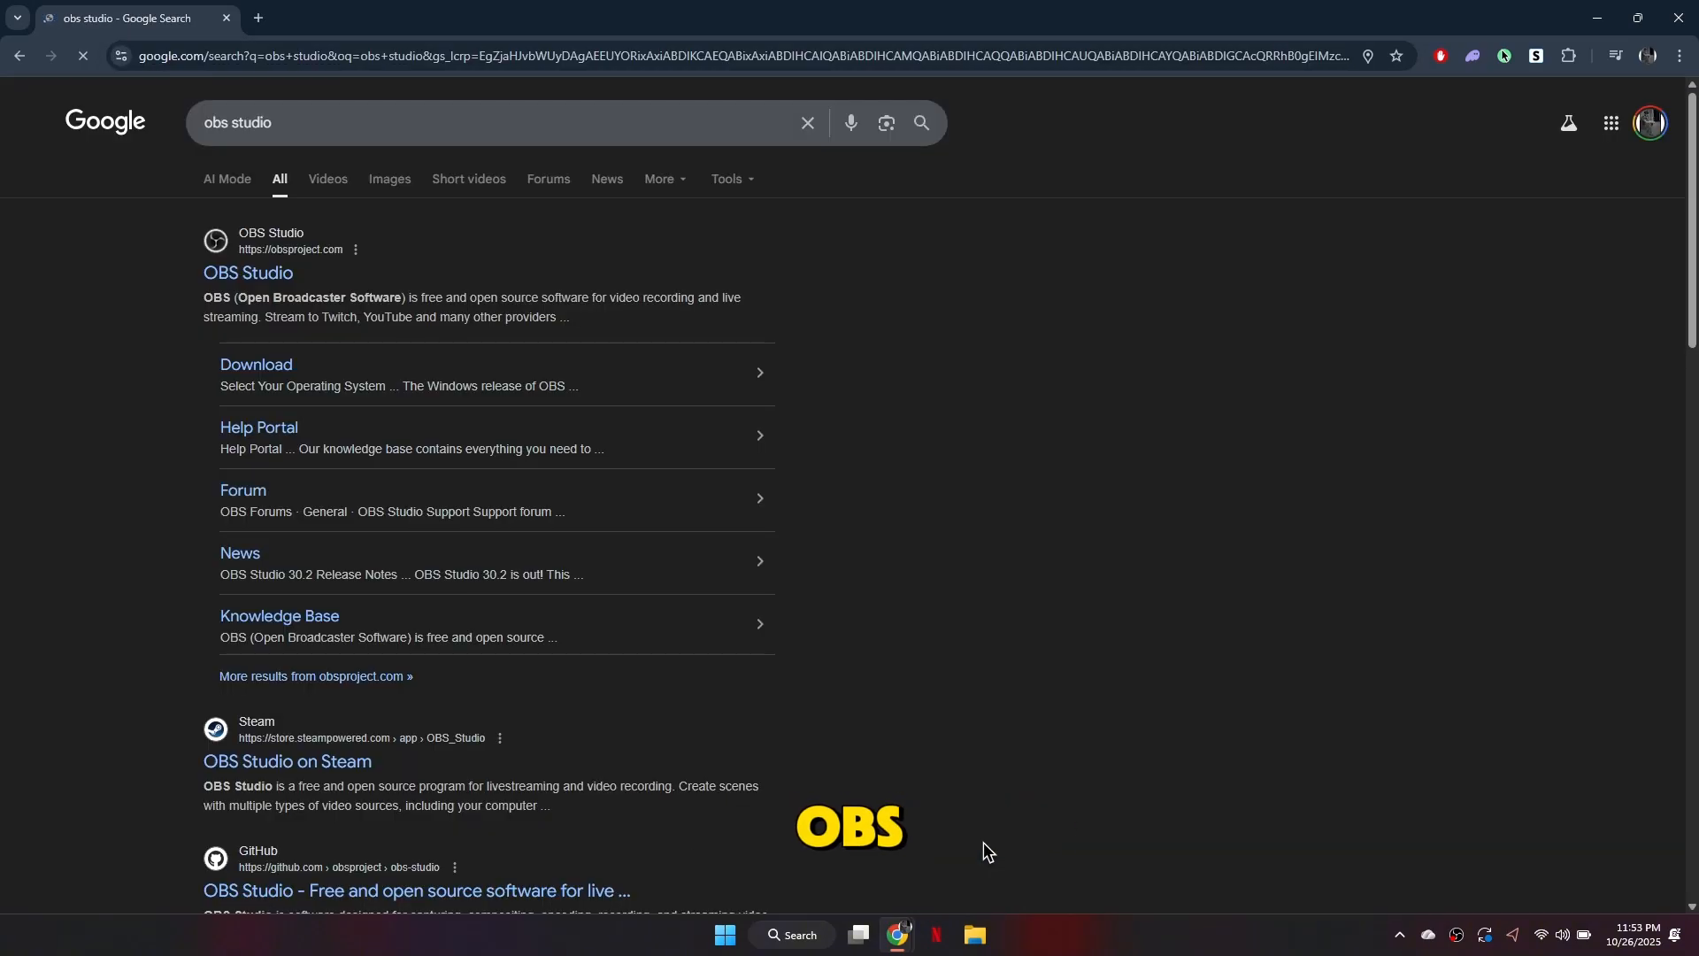
{"action": "left_click", "coordinate": [247, 272]}
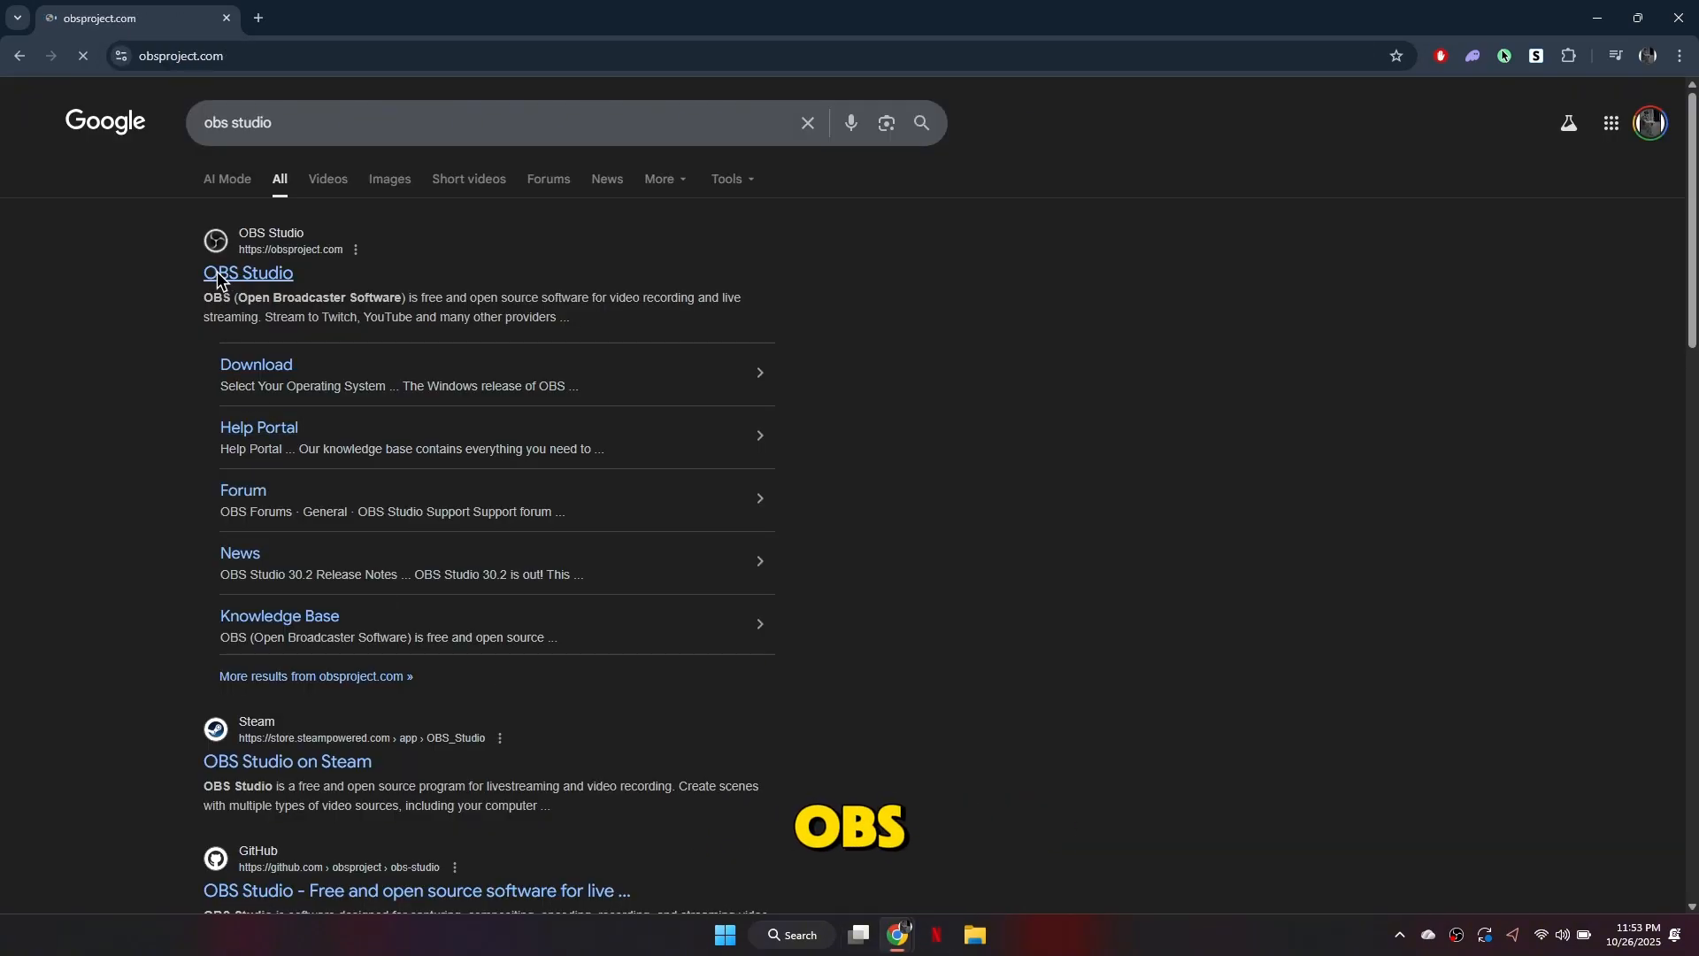
{"action": "left_click", "coordinate": [248, 273]}
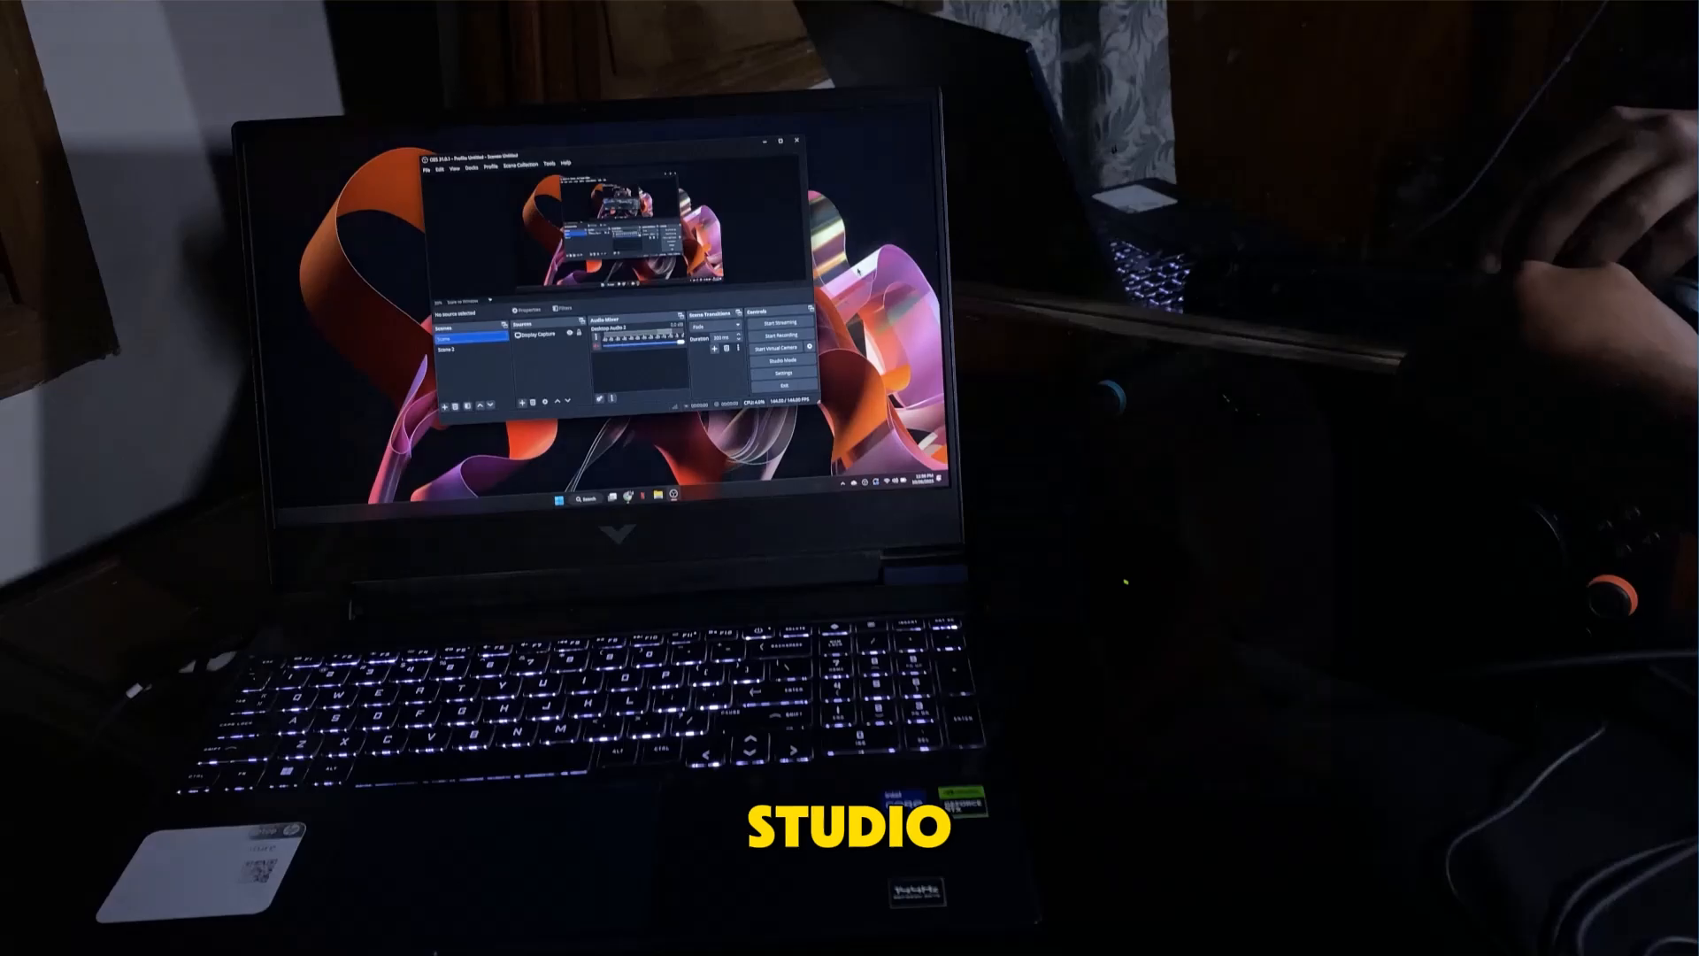
Step: Add a Video Capture Device source using the USB Video feed so the Switch home screen appears
{"action": "left_click", "coordinate": [513, 586]}
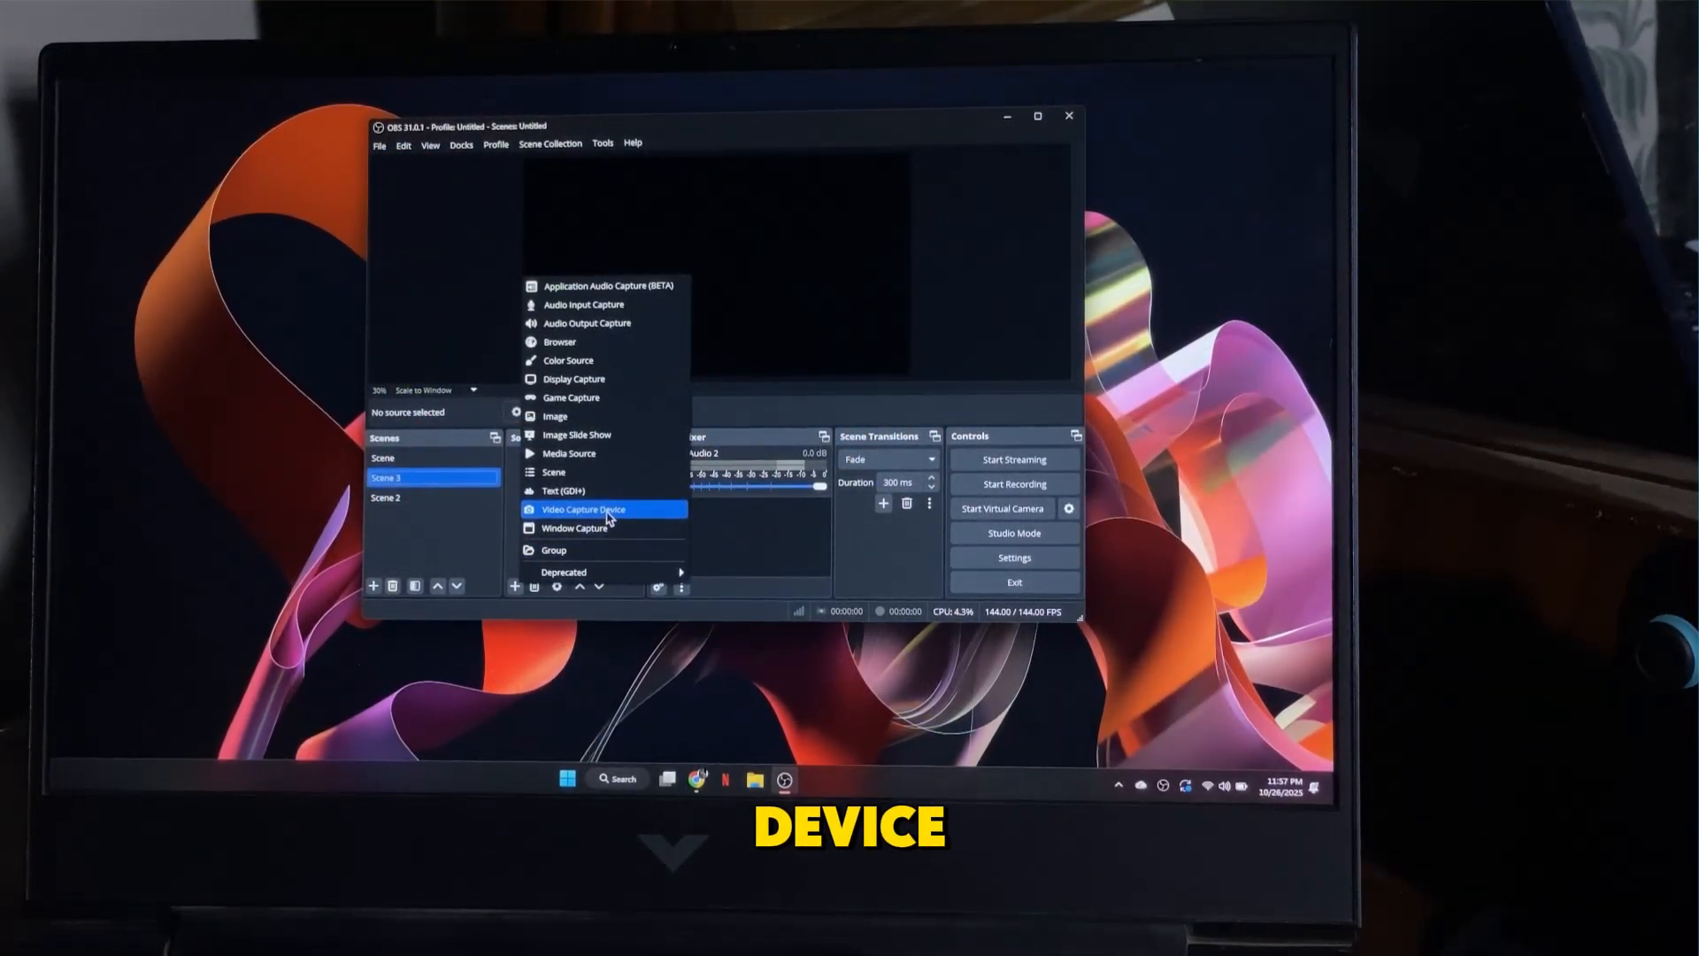
{"action": "left_click", "coordinate": [583, 510]}
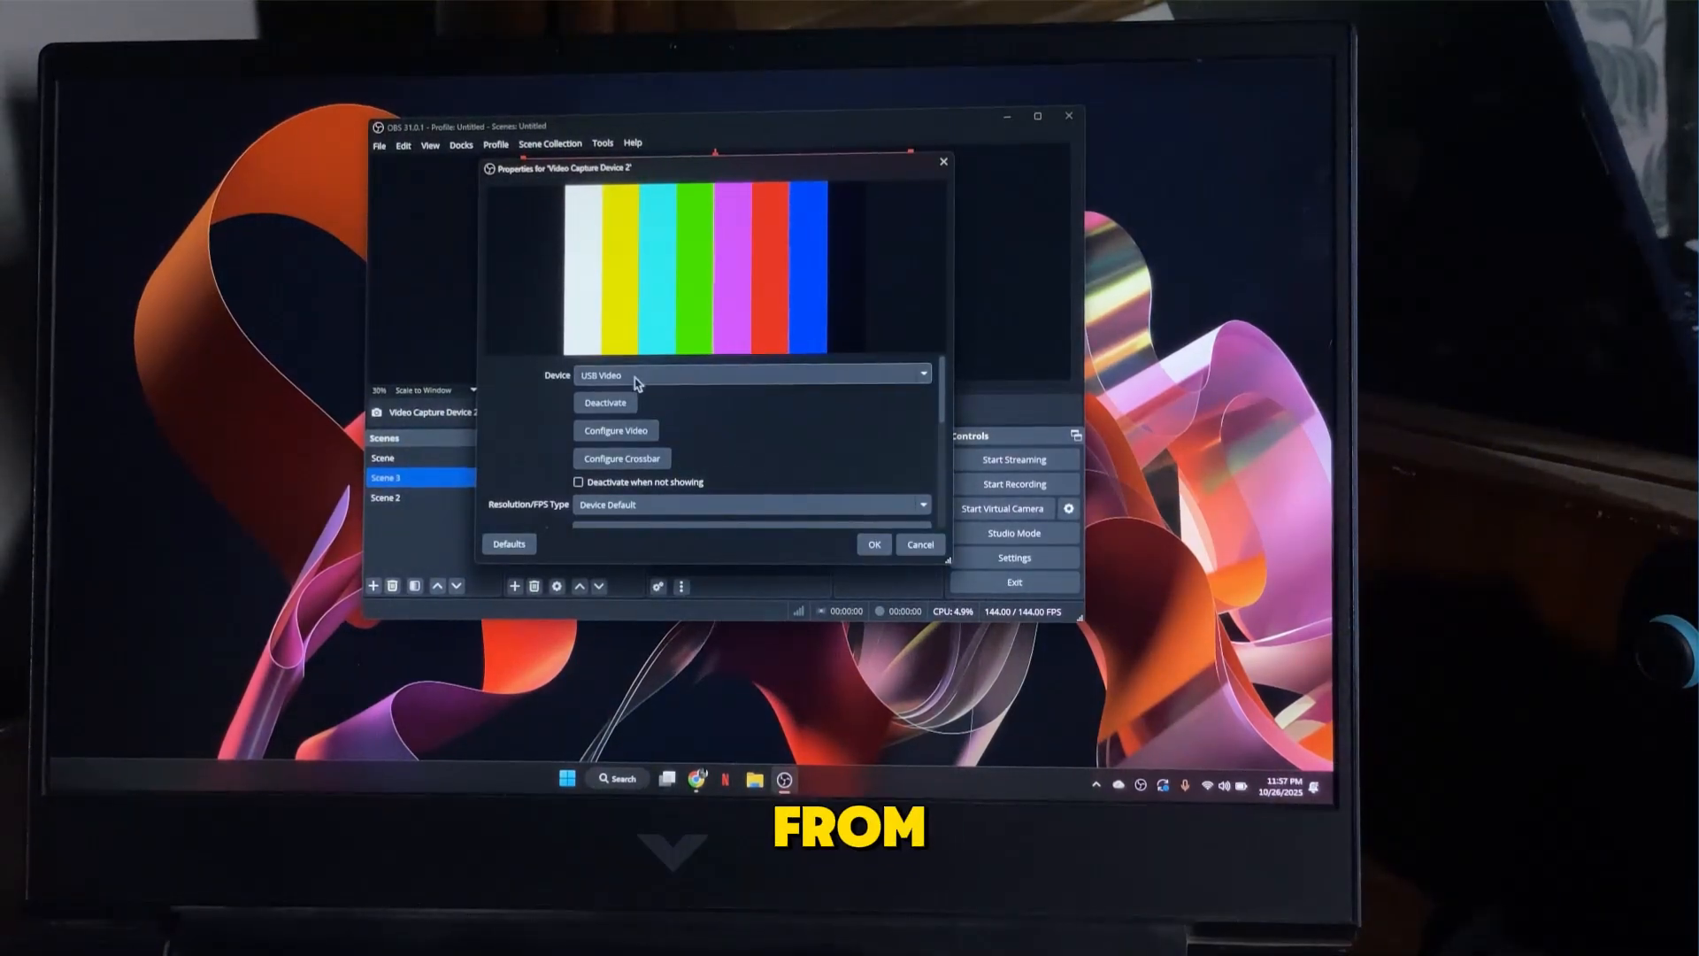
{"action": "left_click", "coordinate": [873, 545]}
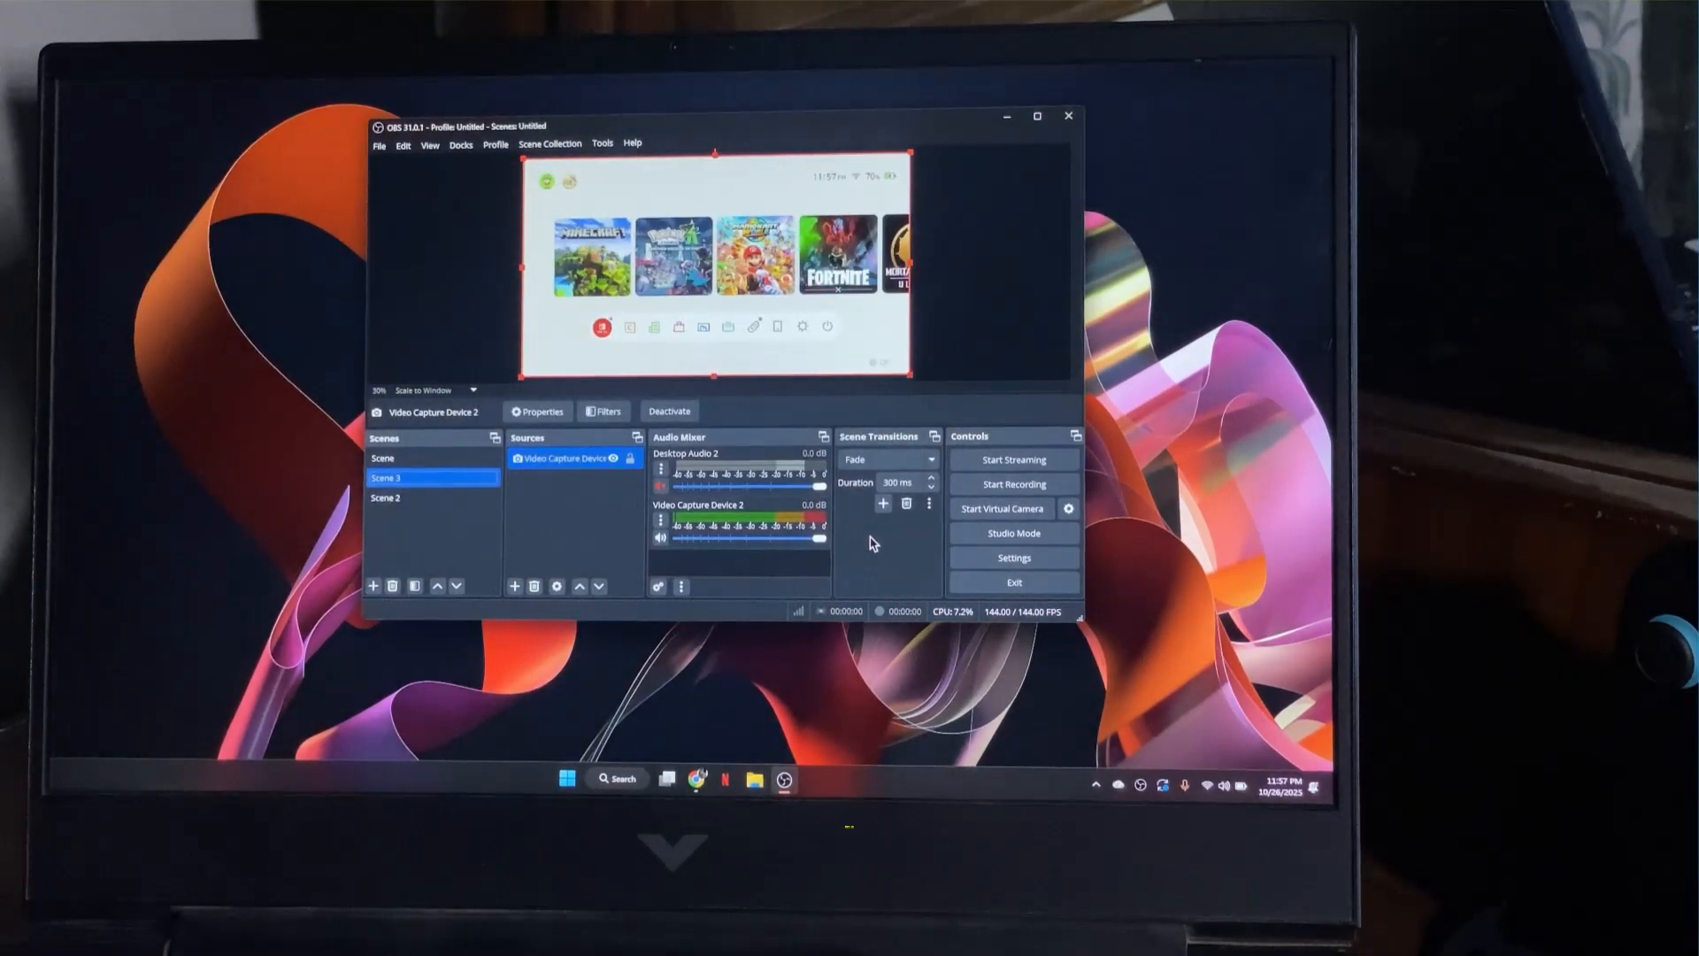
{"action": "right_click", "coordinate": [704, 260]}
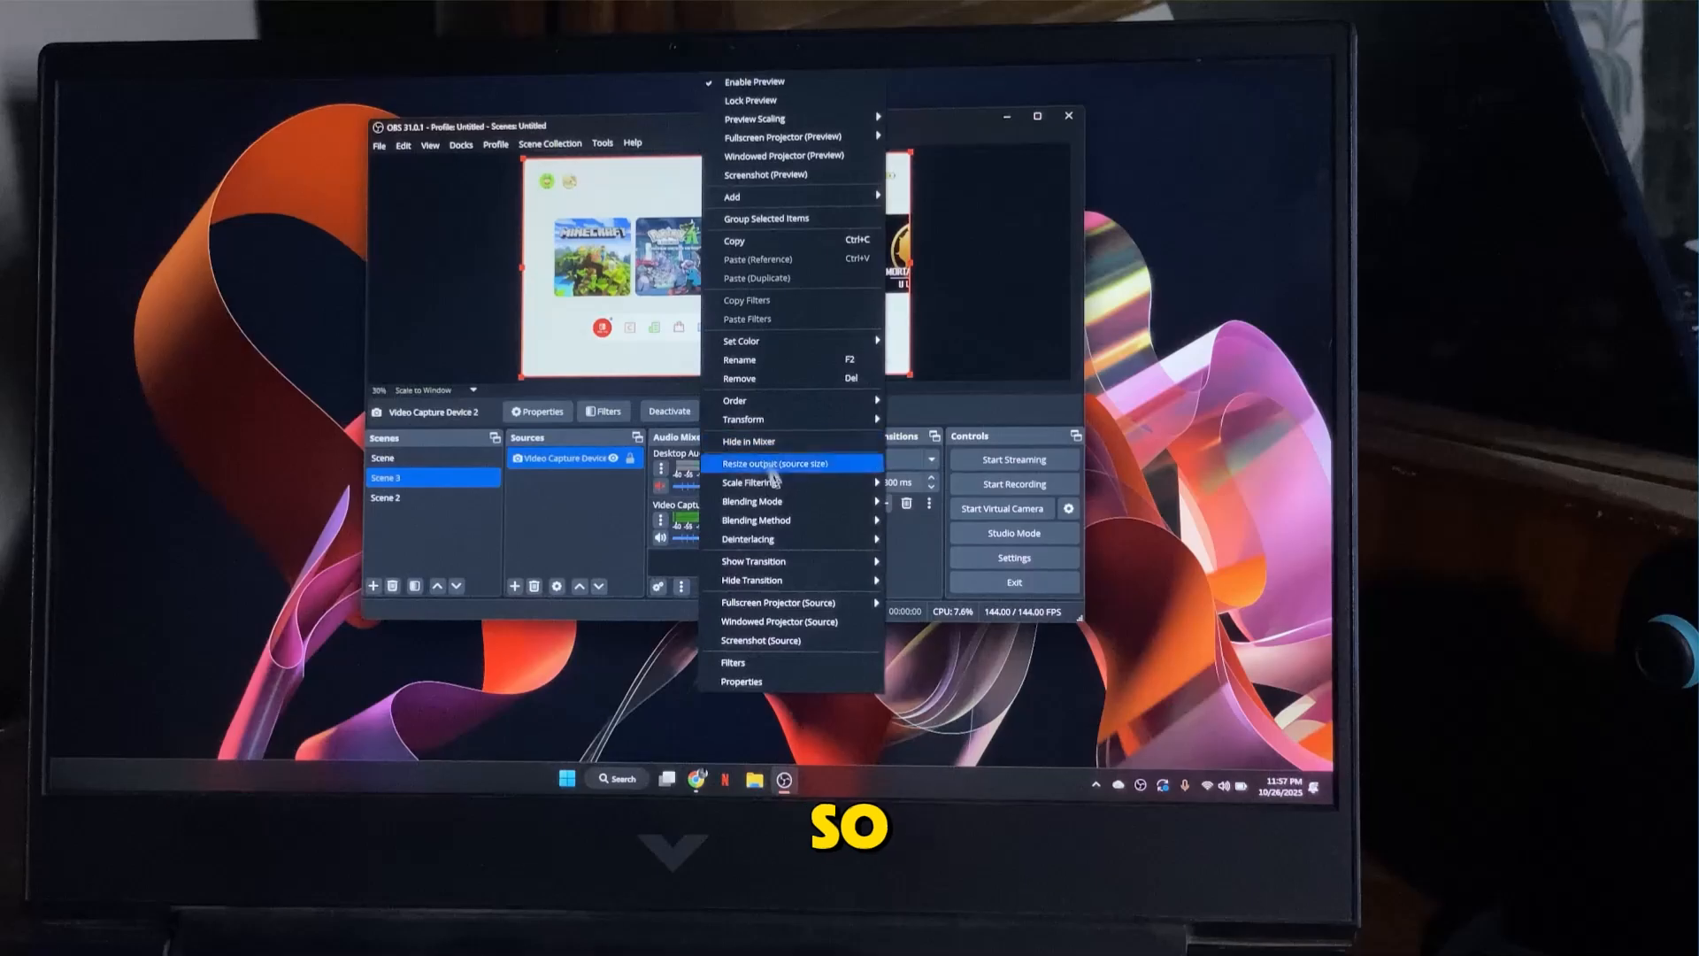